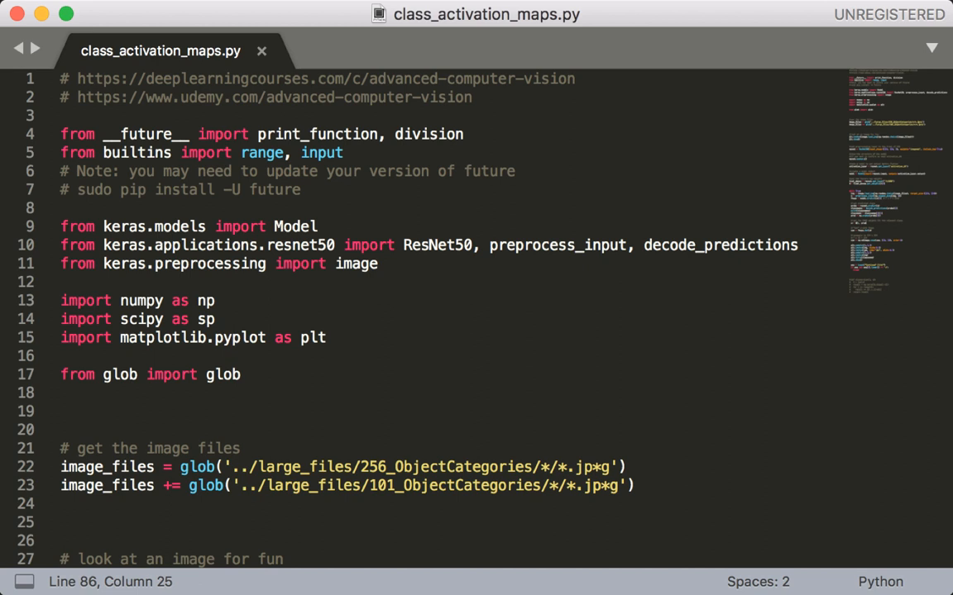
- Scroll the terminal output, run python class_activation_maps.py, and dismiss the sample photo figure
{"action": "scroll", "scroll_direction": "down", "scroll_amount": 3}
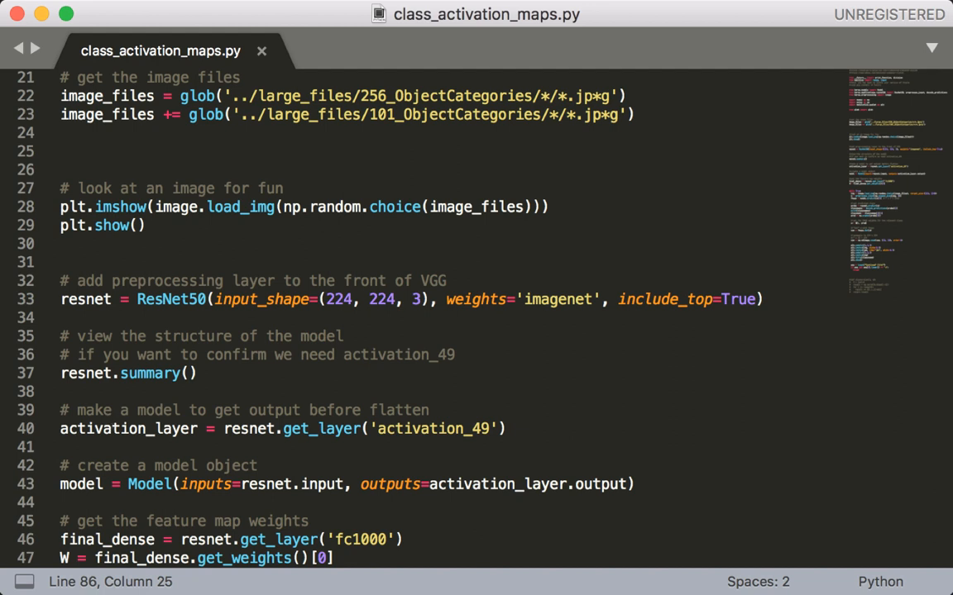
{"action": "mouse_move", "coordinate": [395, 539]}
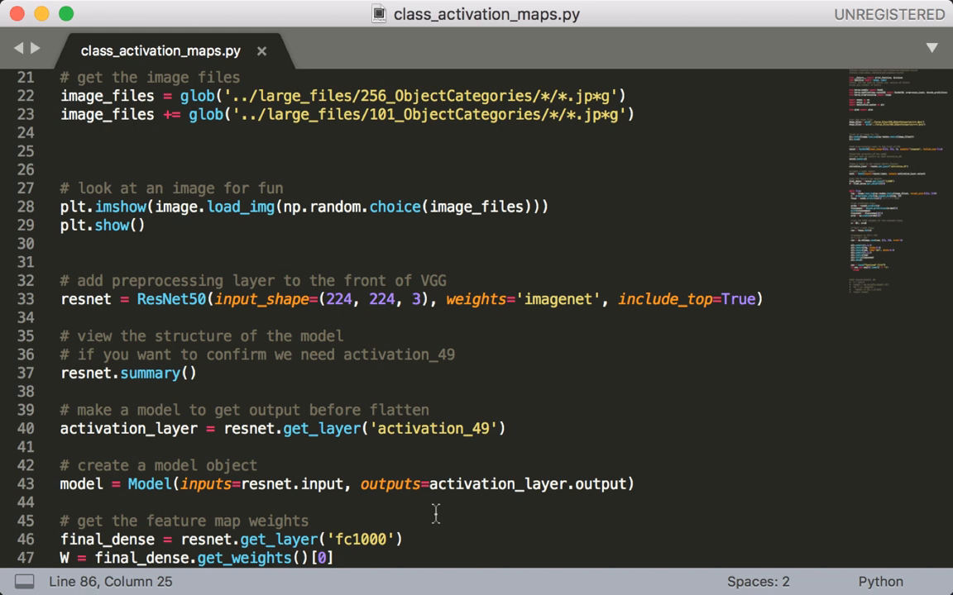
{"action": "scroll", "scroll_direction": "down", "scroll_amount": 3}
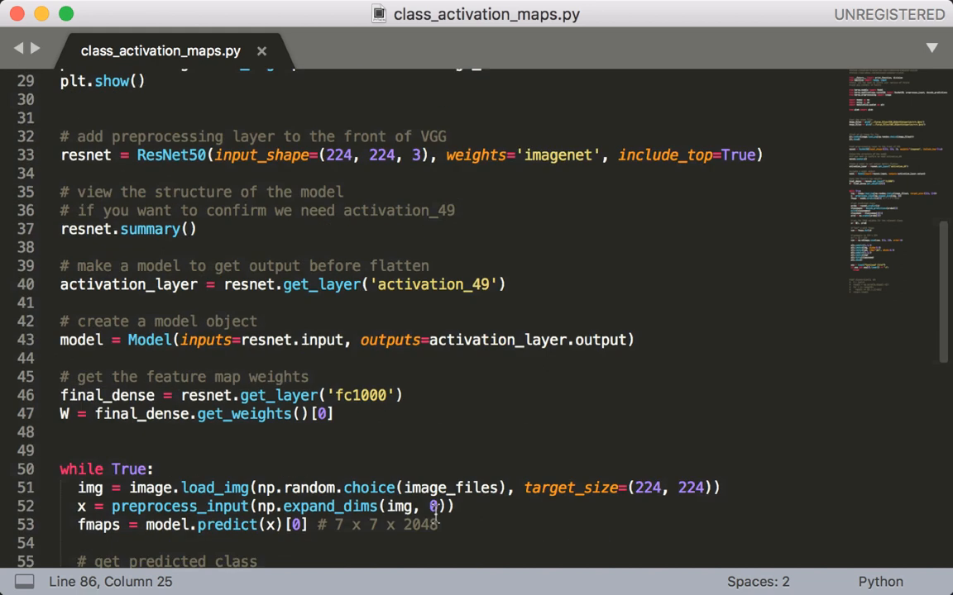
{"action": "scroll", "scroll_direction": "down", "scroll_amount": 3}
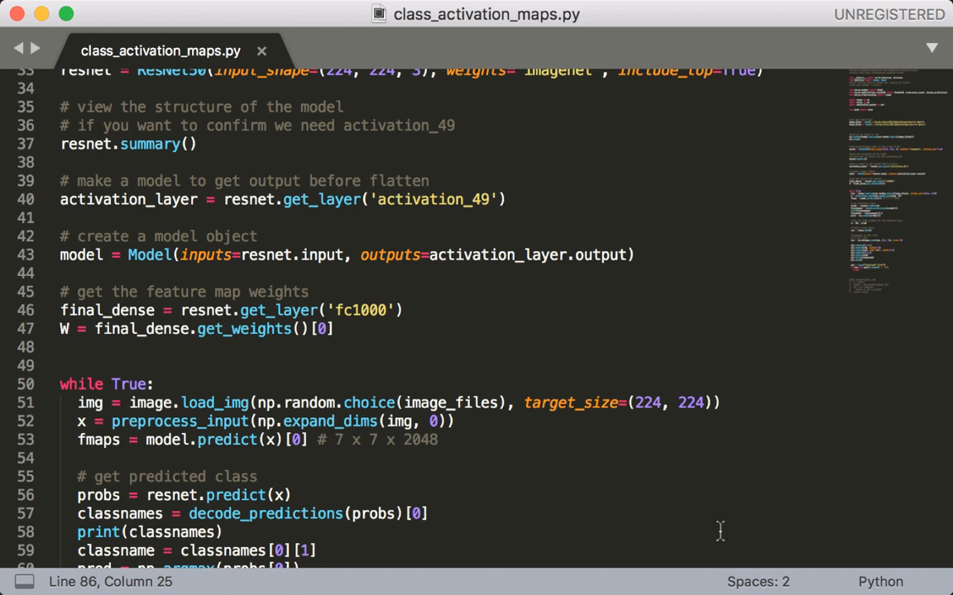
{"action": "scroll", "scroll_direction": "down", "scroll_amount": 3}
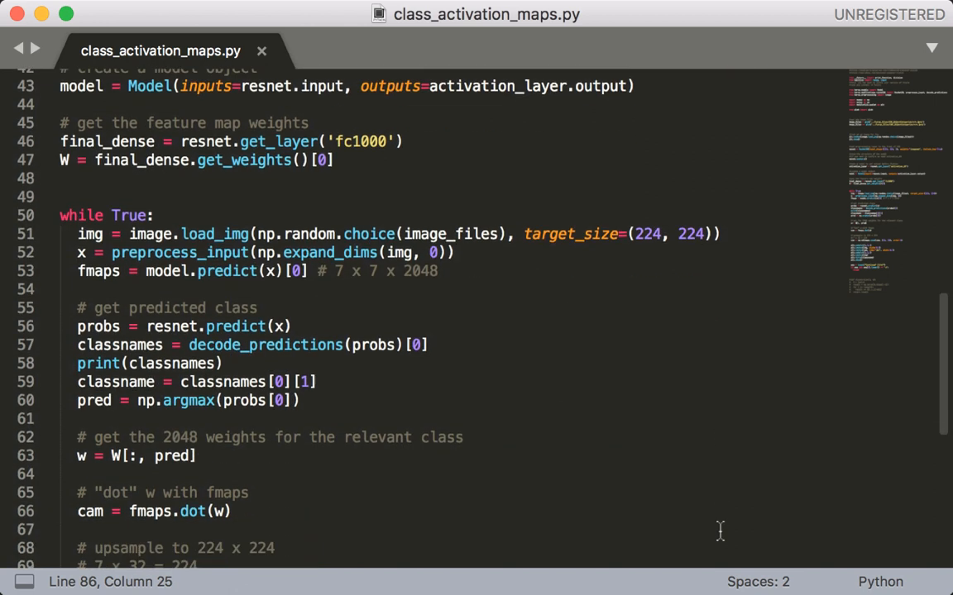
{"action": "scroll", "scroll_direction": "down", "scroll_amount": 3}
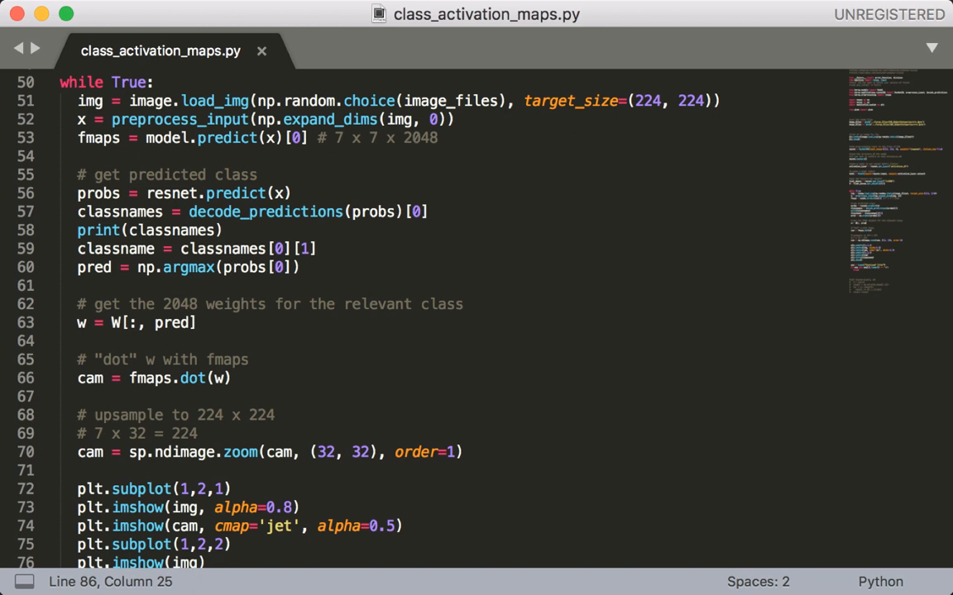
{"action": "scroll", "scroll_direction": "down", "scroll_amount": 3}
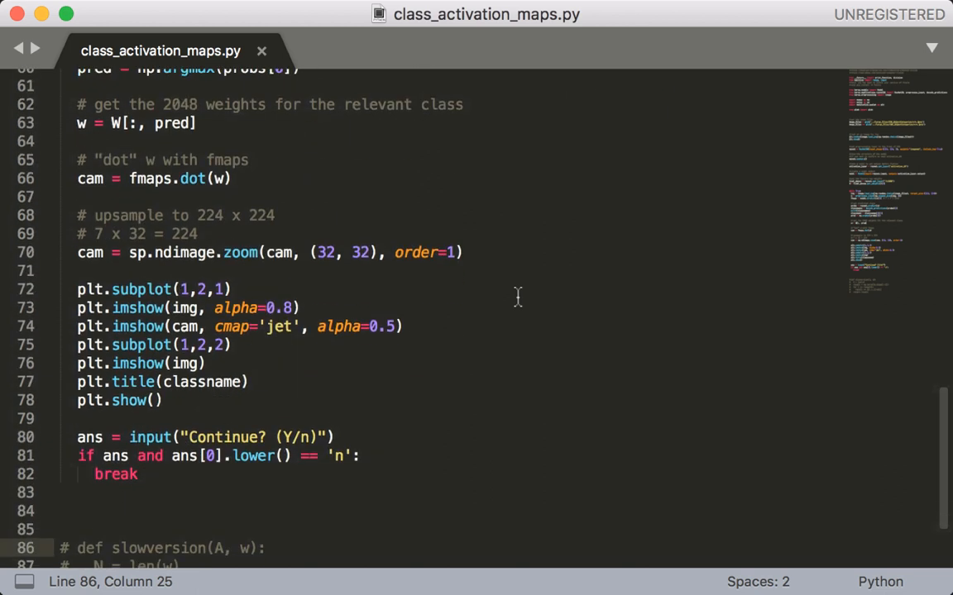
{"action": "scroll", "scroll_direction": "down", "scroll_amount": 3}
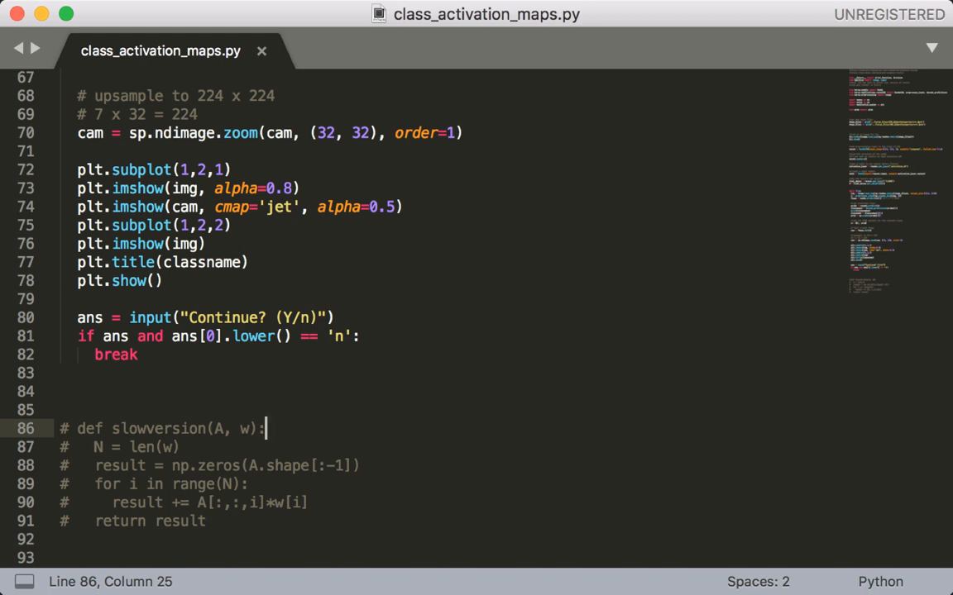
{"action": "type", "text": "python cl"}
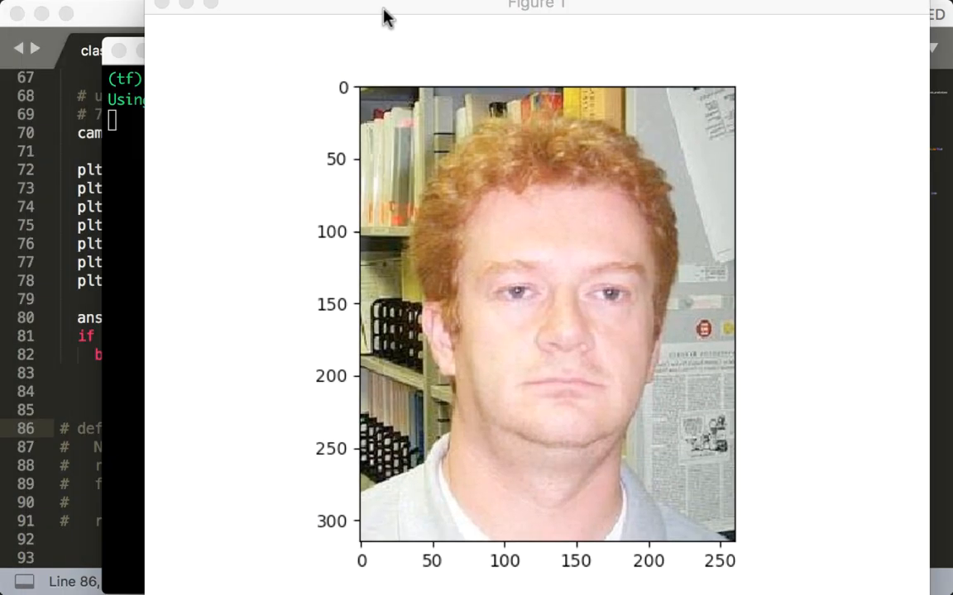
{"action": "mouse_move", "coordinate": [164, 7]}
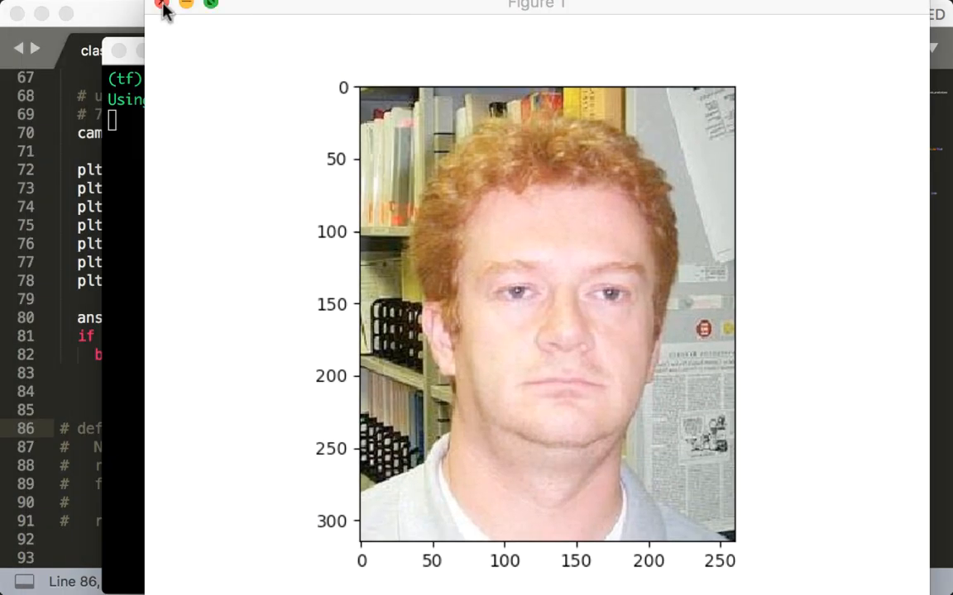
{"action": "left_click", "coordinate": [163, 5]}
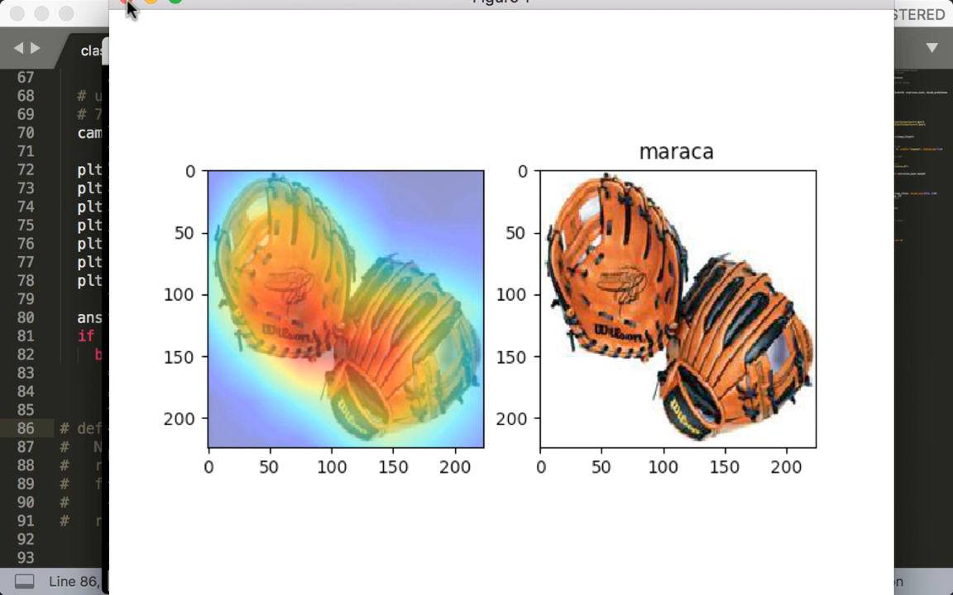
- Close the maraca and dhole heatmaps, answer Y, then close the porcupine heatmap
{"action": "left_click", "coordinate": [121, 4]}
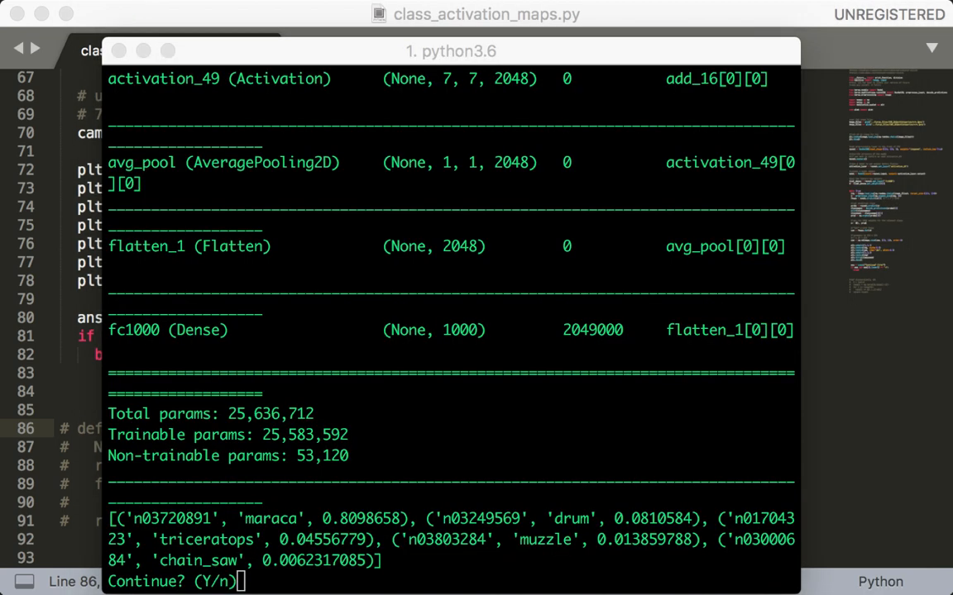
{"action": "mouse_move", "coordinate": [443, 321]}
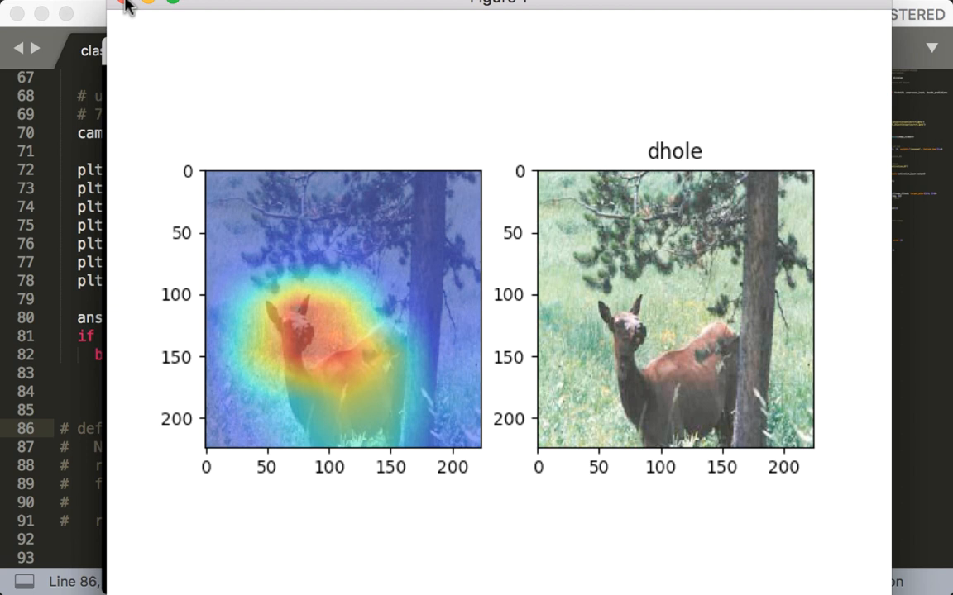
{"action": "left_click", "coordinate": [121, 4]}
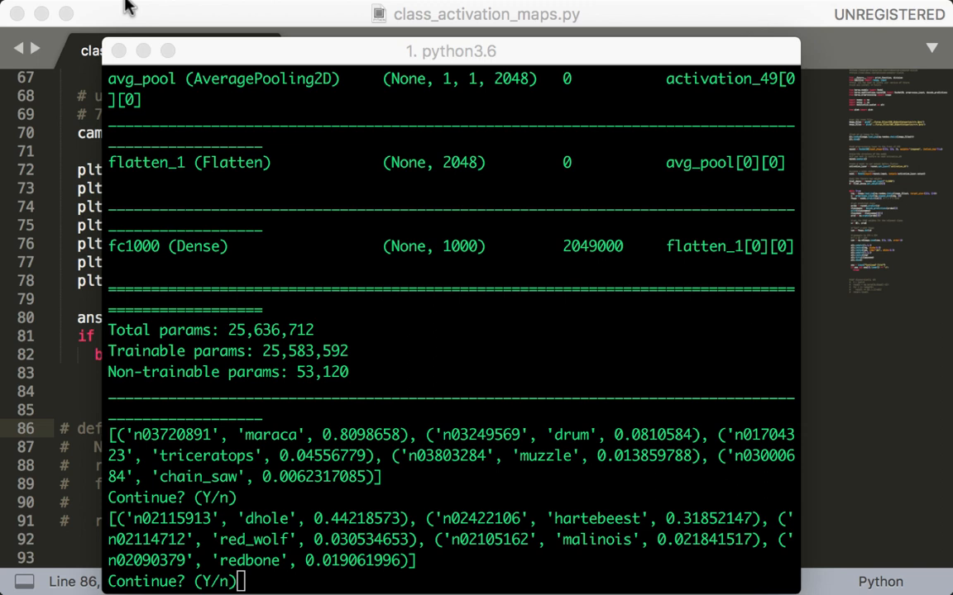
{"action": "mouse_move", "coordinate": [298, 323]}
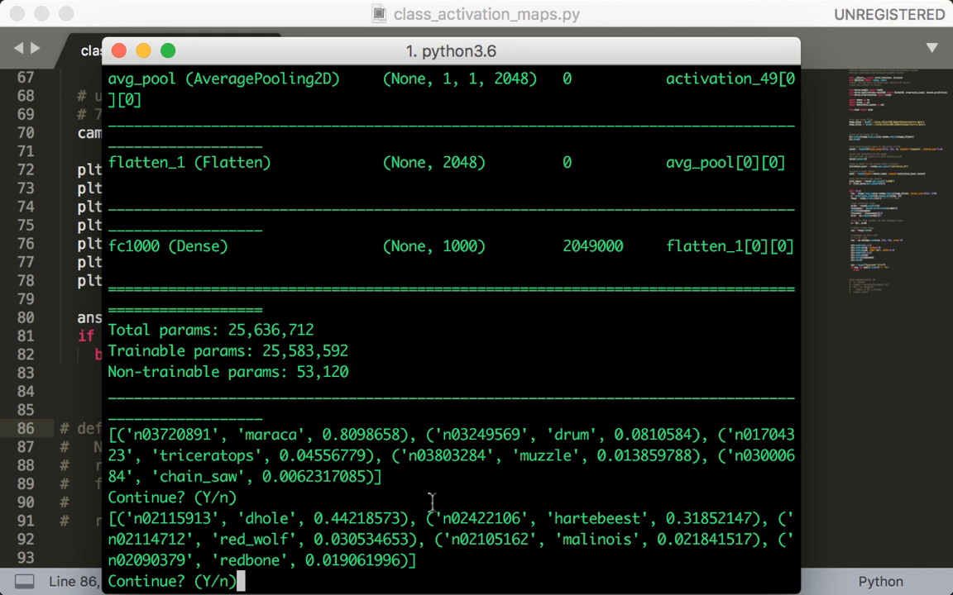
{"action": "type", "text": "Y"}
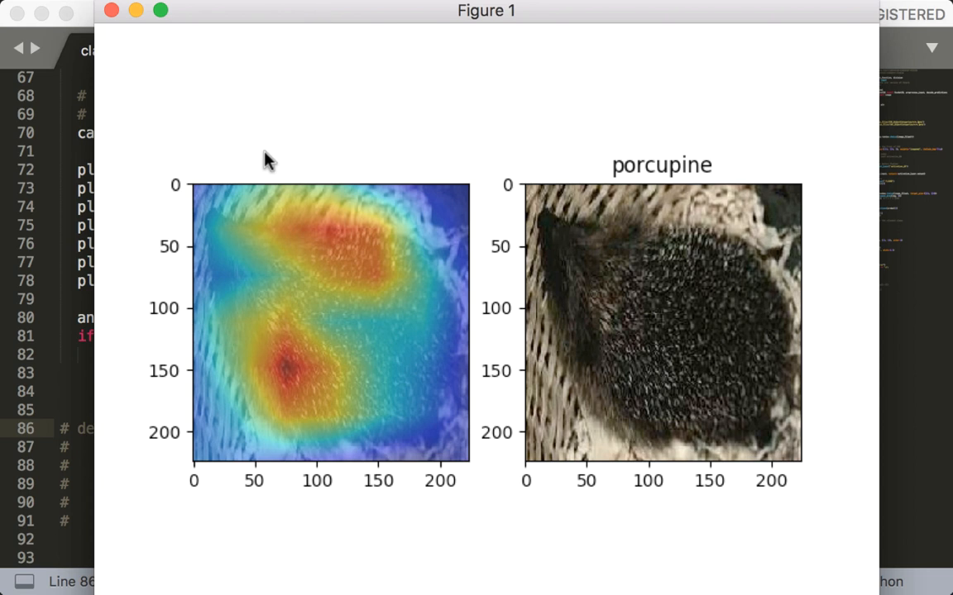
{"action": "mouse_move", "coordinate": [562, 239]}
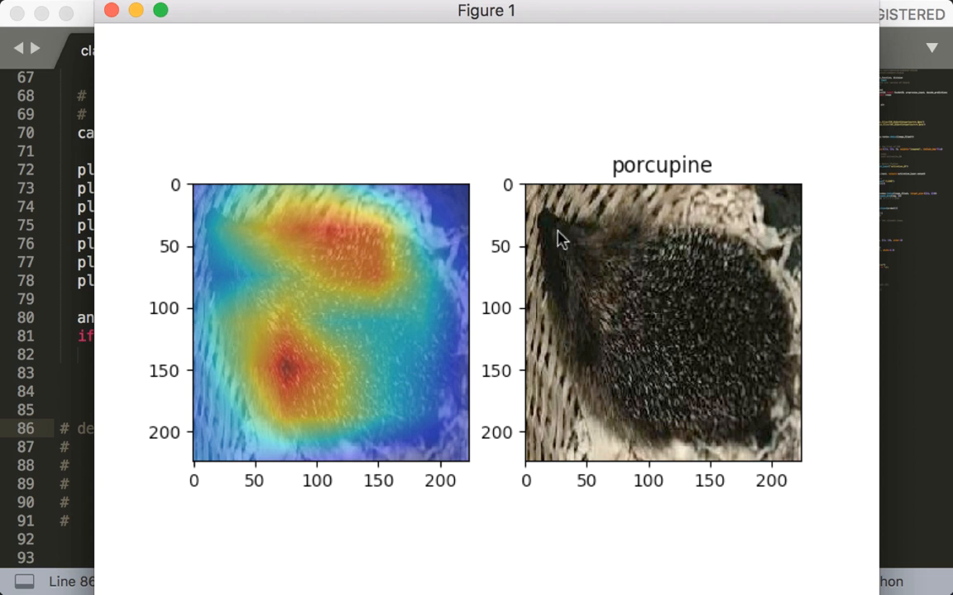
{"action": "mouse_move", "coordinate": [269, 184]}
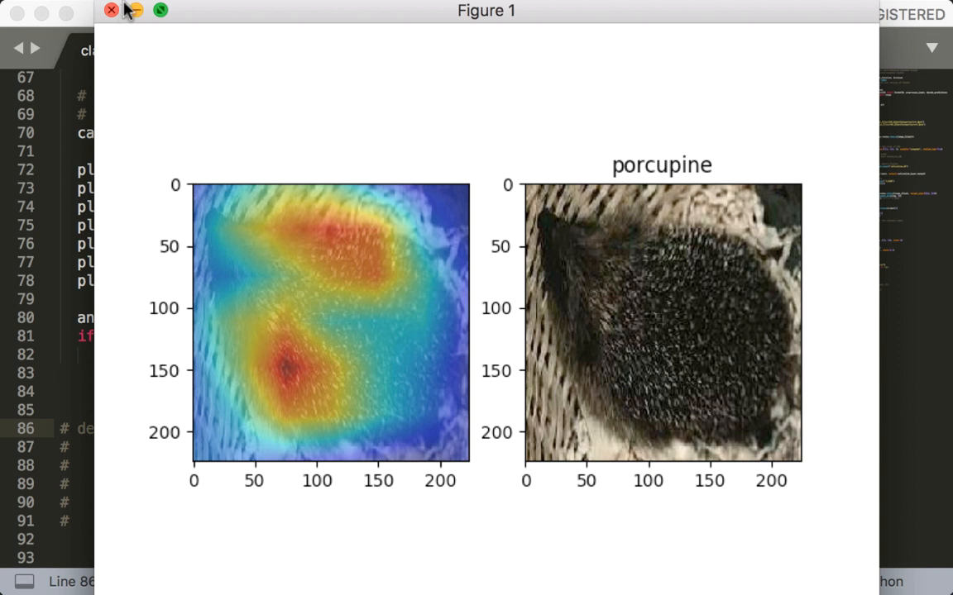
{"action": "left_click", "coordinate": [111, 10]}
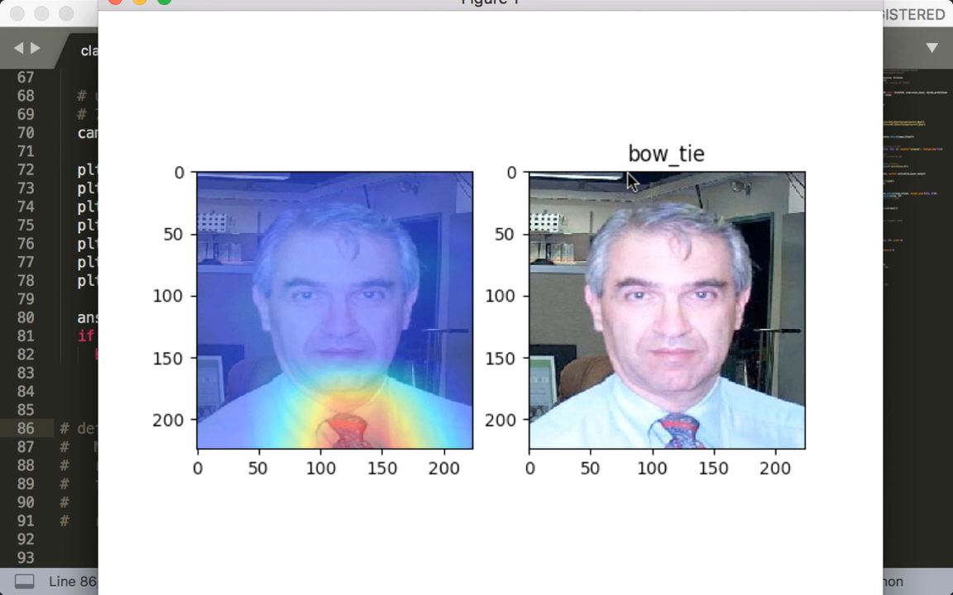
{"action": "mouse_move", "coordinate": [622, 424]}
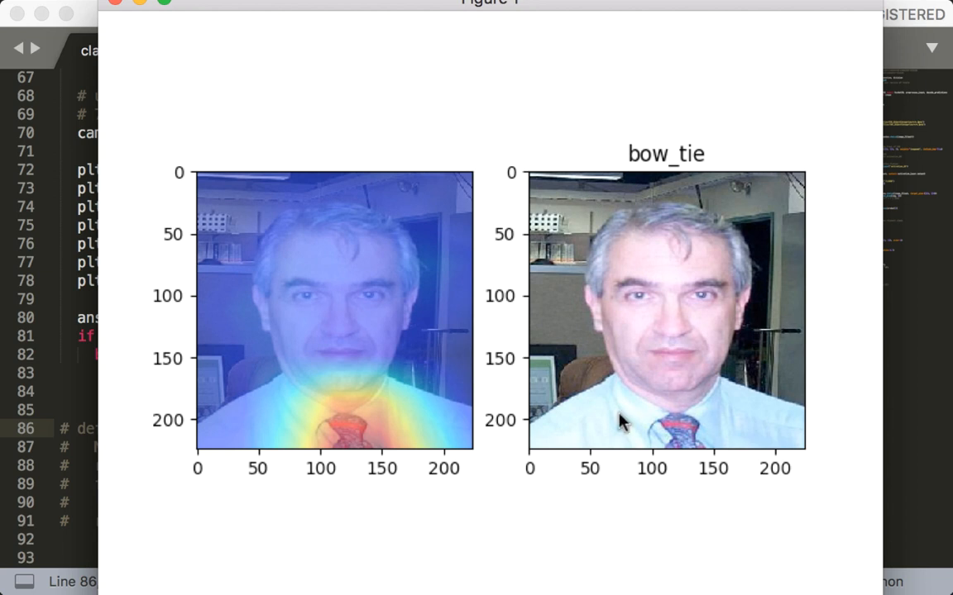
{"action": "mouse_move", "coordinate": [664, 464]}
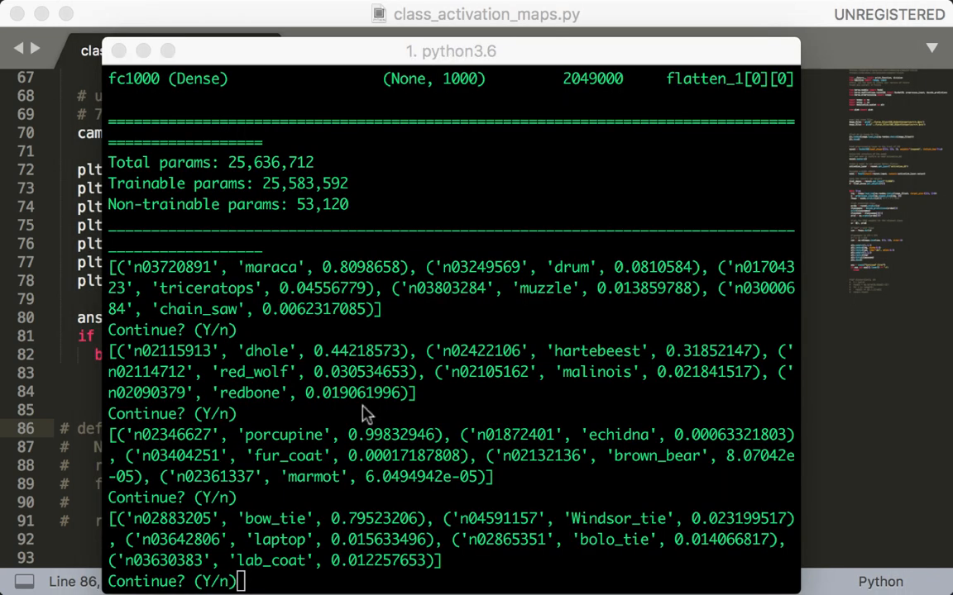
{"action": "mouse_move", "coordinate": [339, 475]}
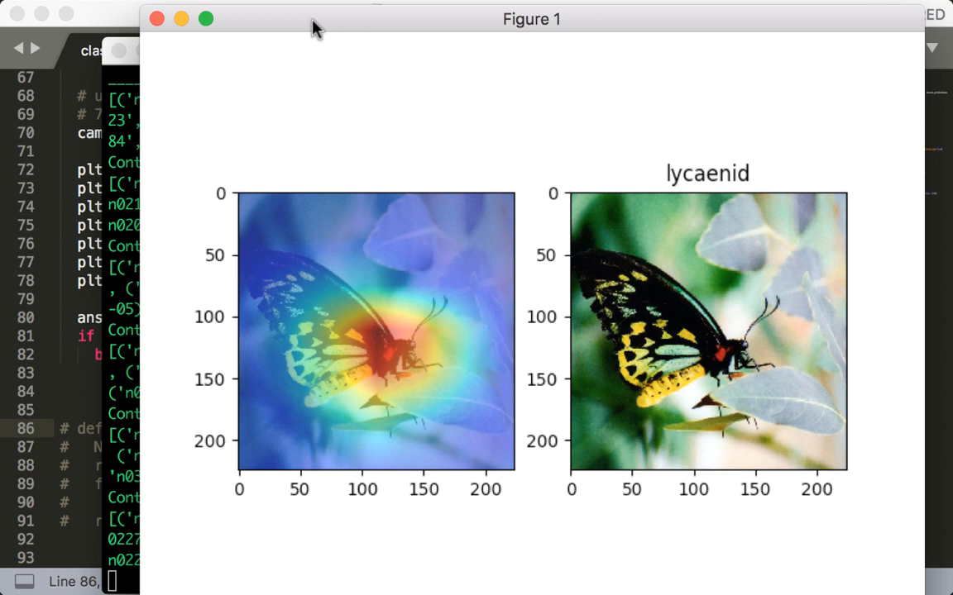
{"action": "mouse_move", "coordinate": [157, 19]}
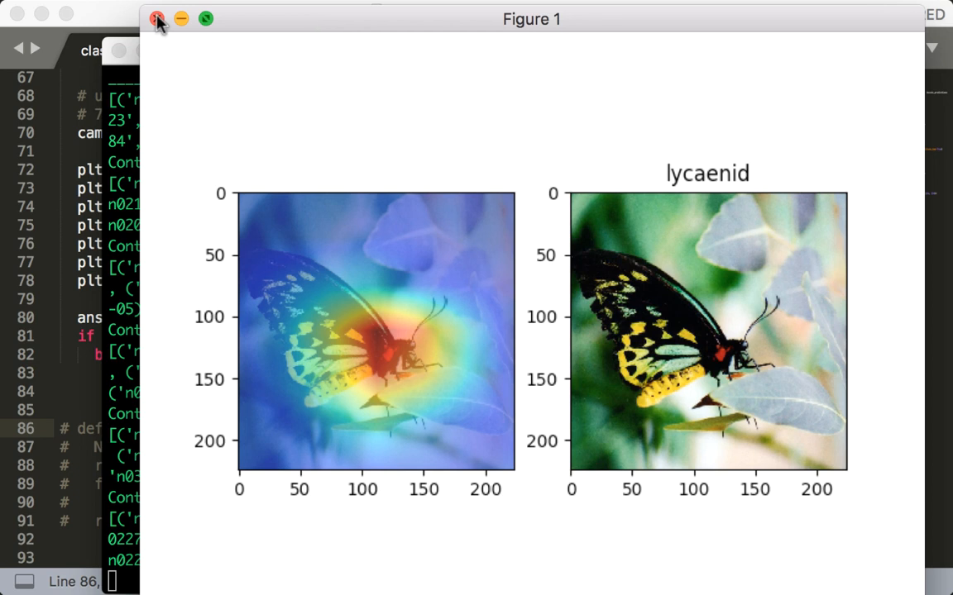
- Close the butterfly figure predicted 'lycaenid'
{"action": "left_click", "coordinate": [157, 19]}
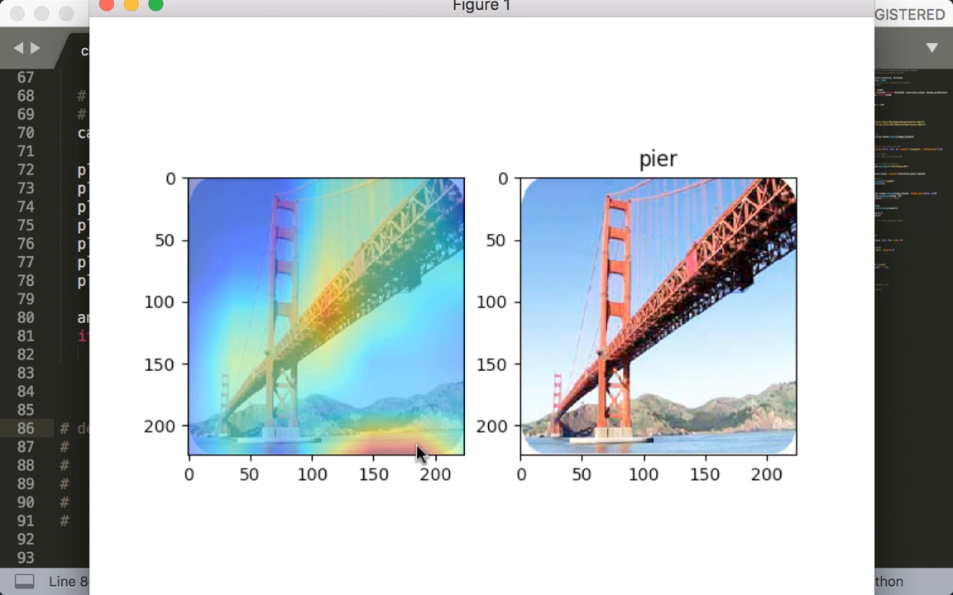
{"action": "mouse_move", "coordinate": [369, 438]}
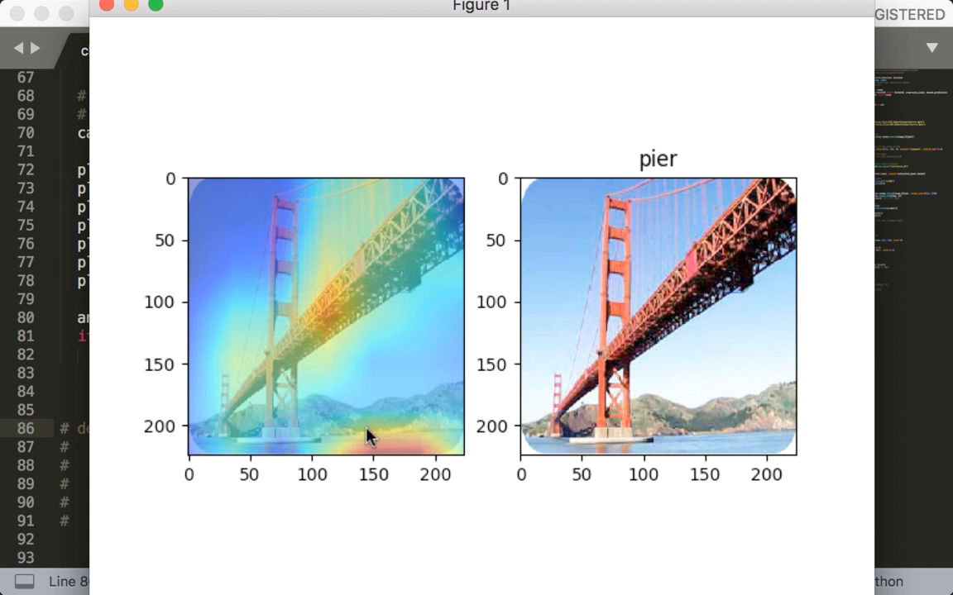
{"action": "mouse_move", "coordinate": [303, 364]}
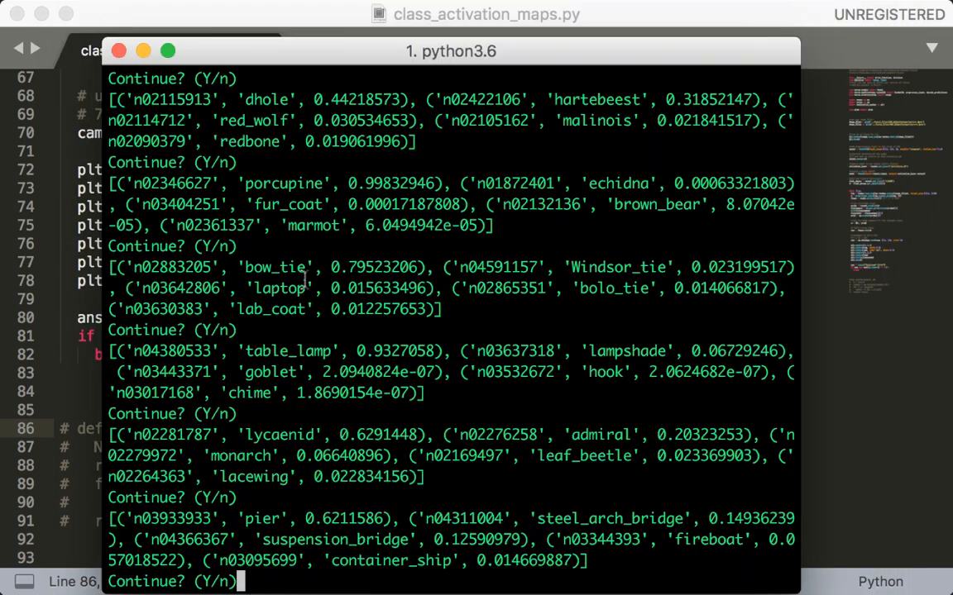
- Confirm the Continue prompt to move past the pier image
{"action": "key", "text": "enter"}
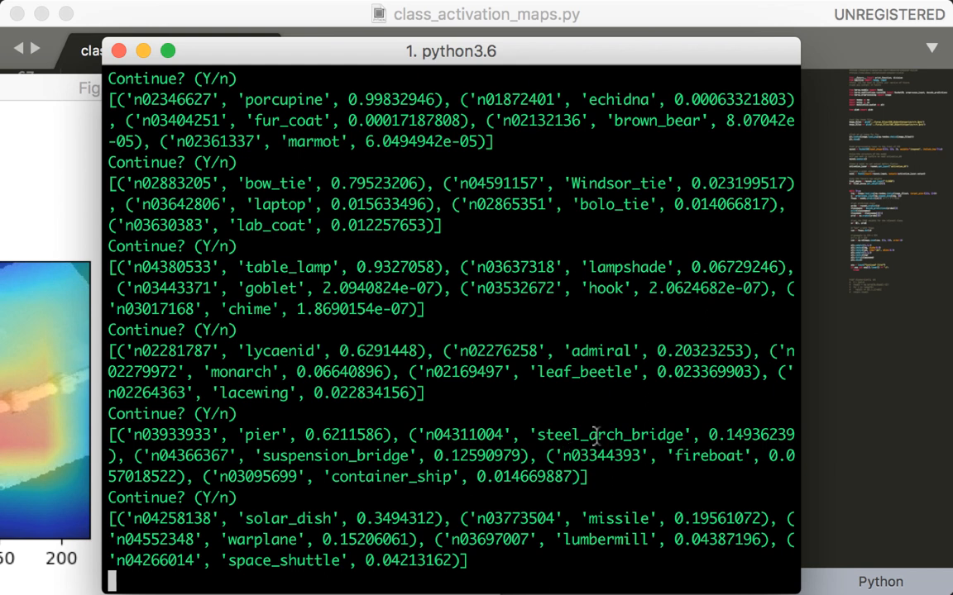
- Bring the limpkin heatmap of the bird photo forward, then close it
{"action": "double_click", "coordinate": [608, 435]}
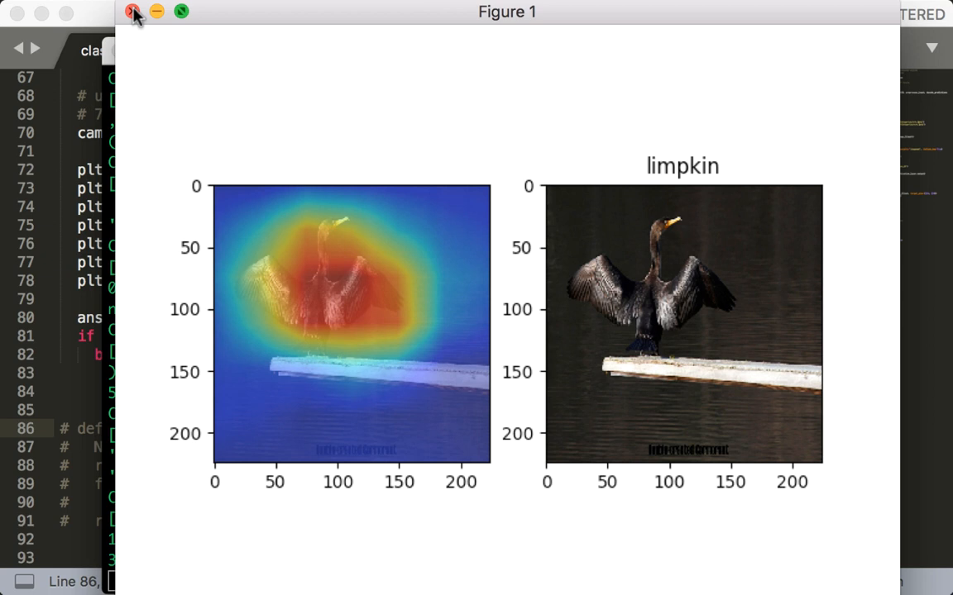
{"action": "left_click", "coordinate": [135, 11]}
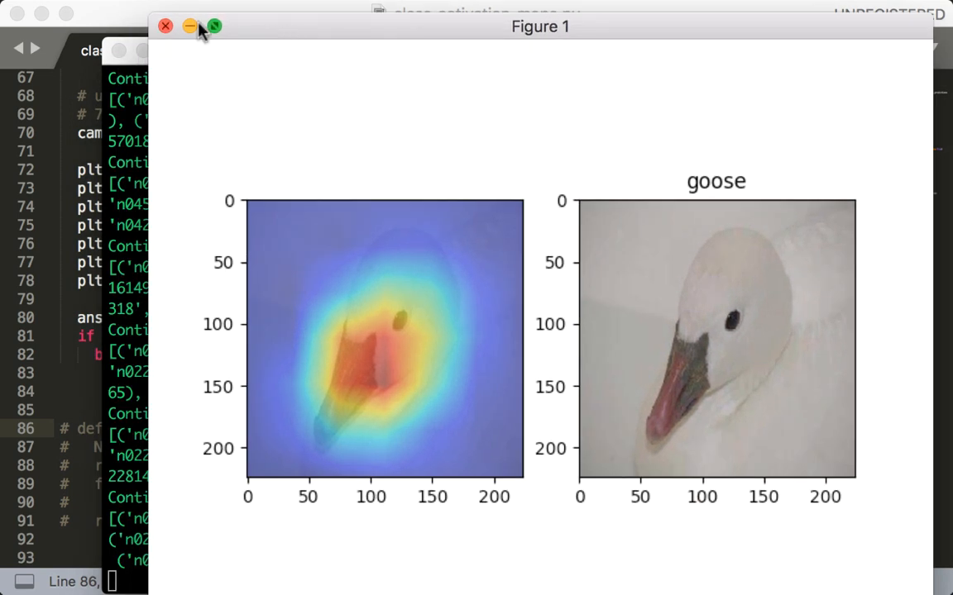
{"action": "mouse_move", "coordinate": [342, 225]}
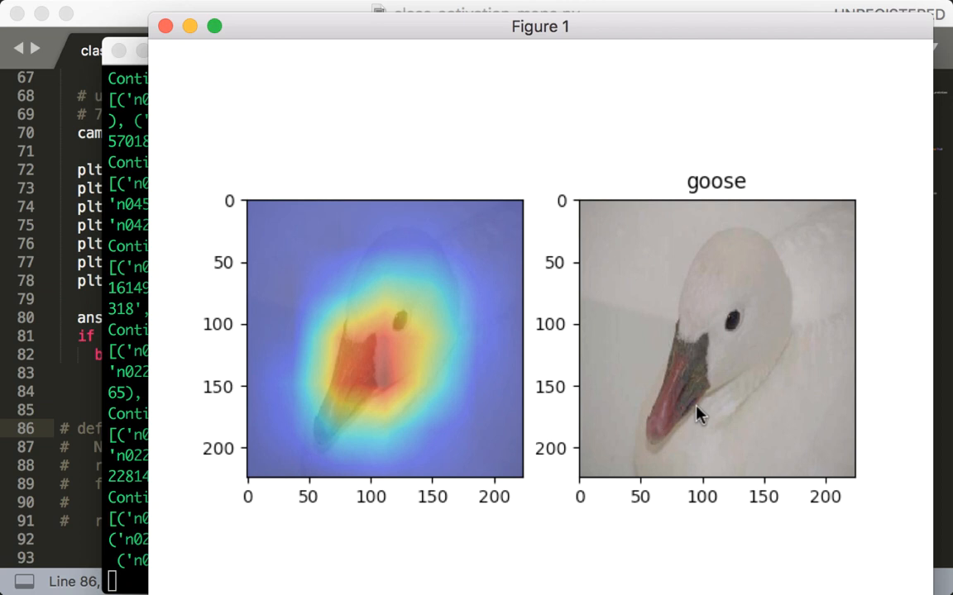
{"action": "mouse_move", "coordinate": [695, 417]}
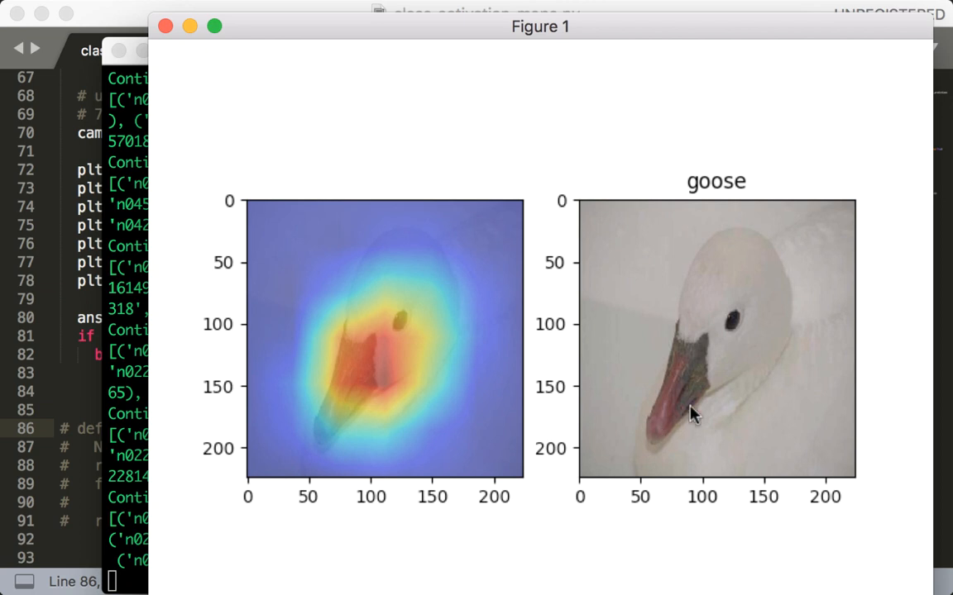